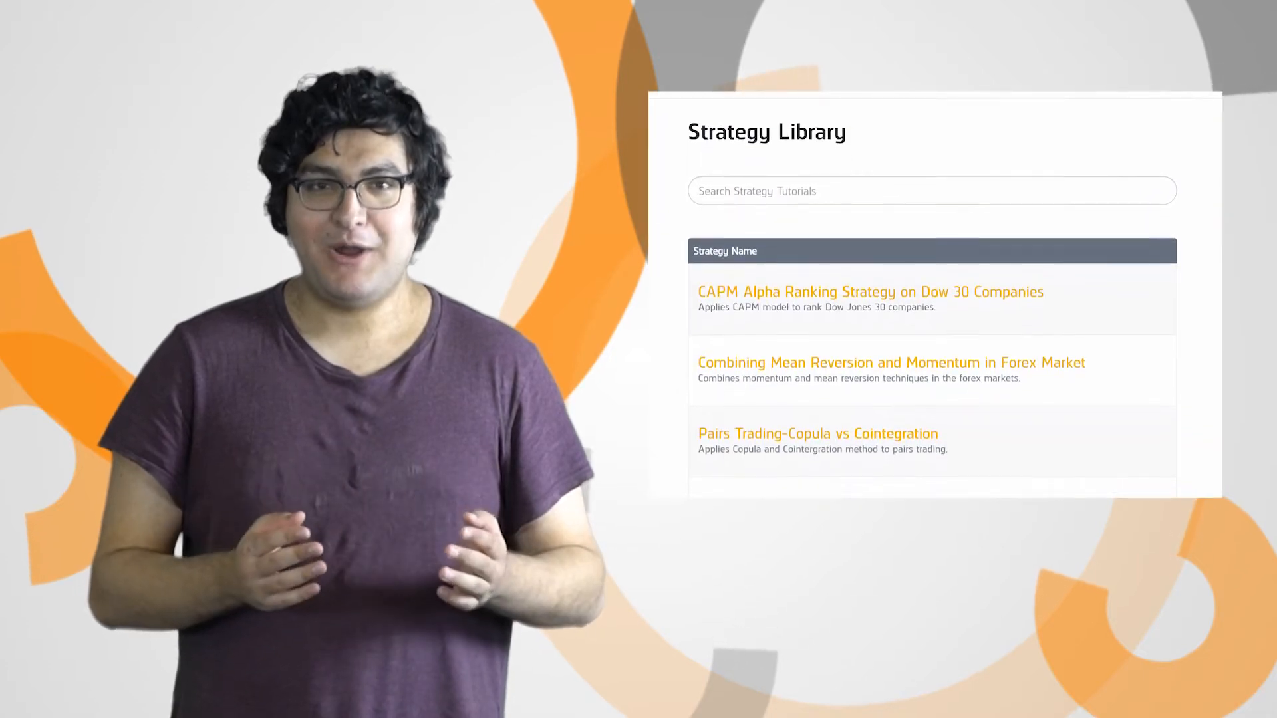
{"action": "scroll", "scroll_direction": "down", "scroll_amount": 3}
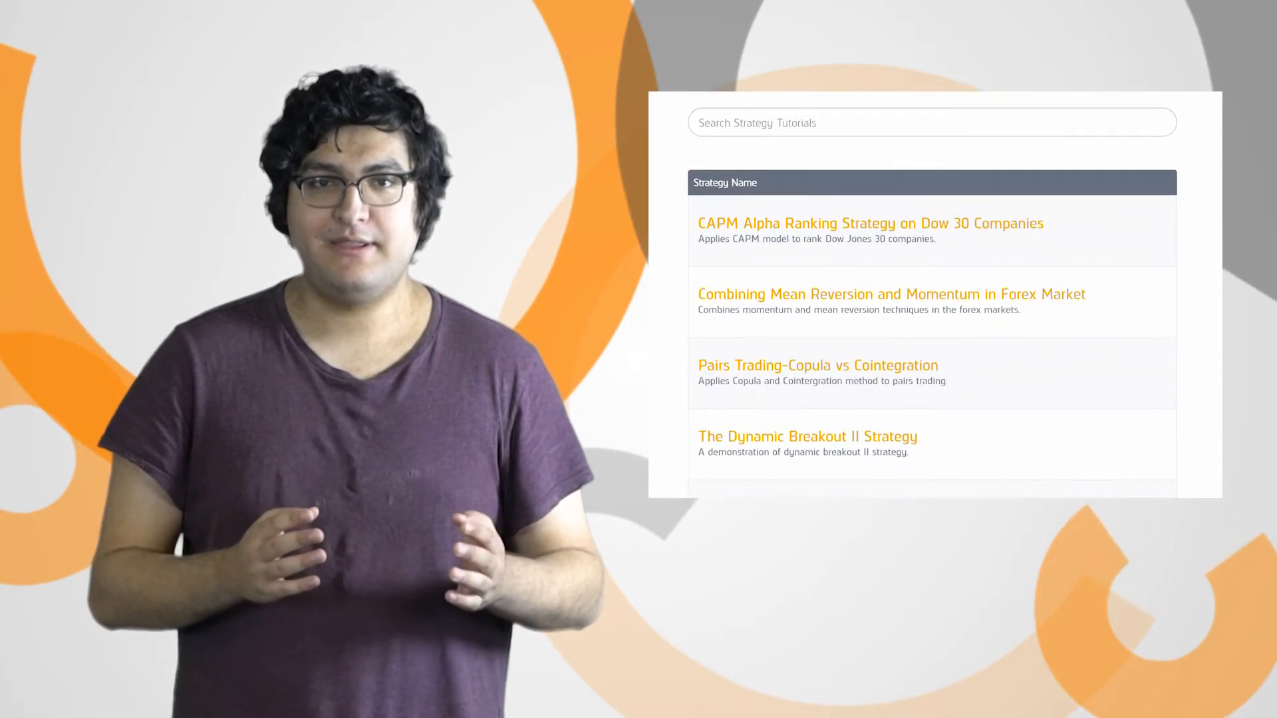